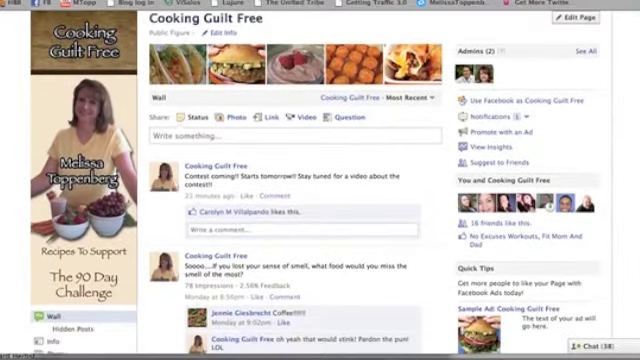
Bring up the Suggest to Friends dialog from the Cooking Guilt Free page's admin panel.
scroll("down", 3)
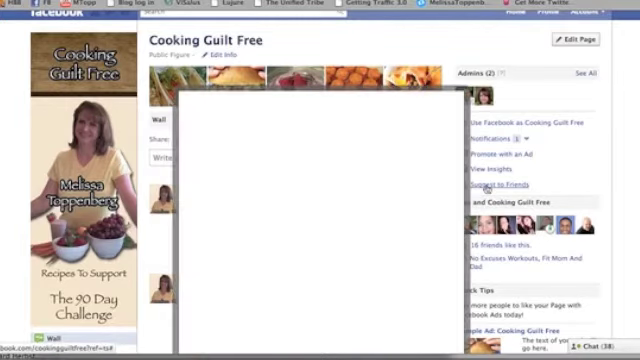
Pick a friend from the list in the Recommend Cooking Guilt Free to Friends dialog.
left_click(488, 184)
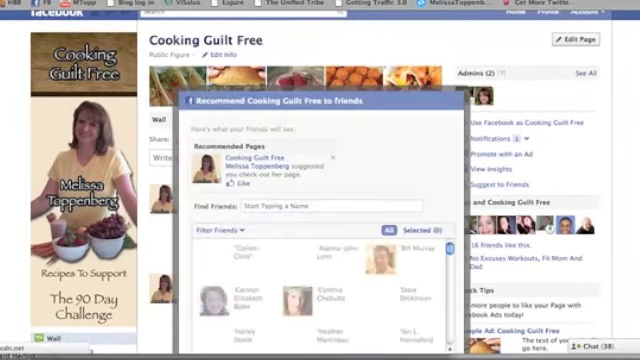
scroll("down", 3)
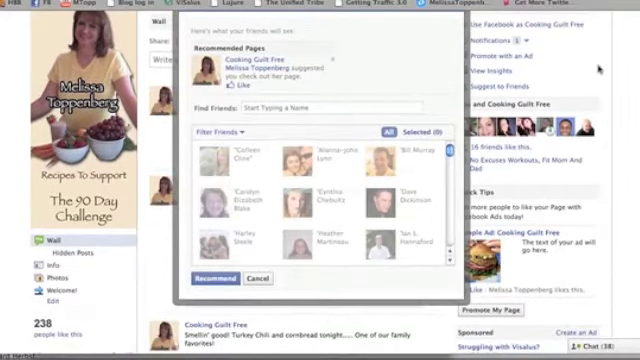
scroll("down", 3)
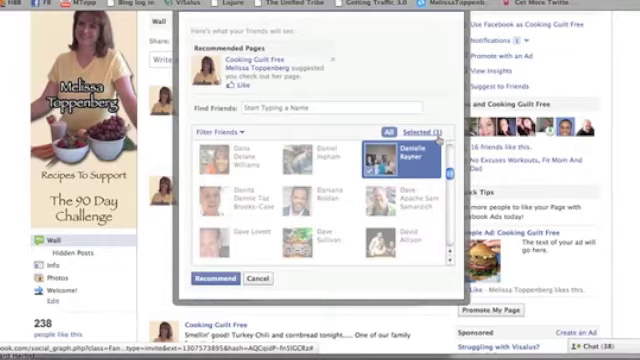
mouse_move(420, 104)
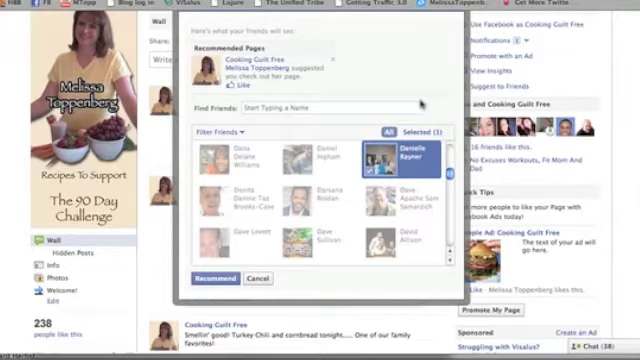